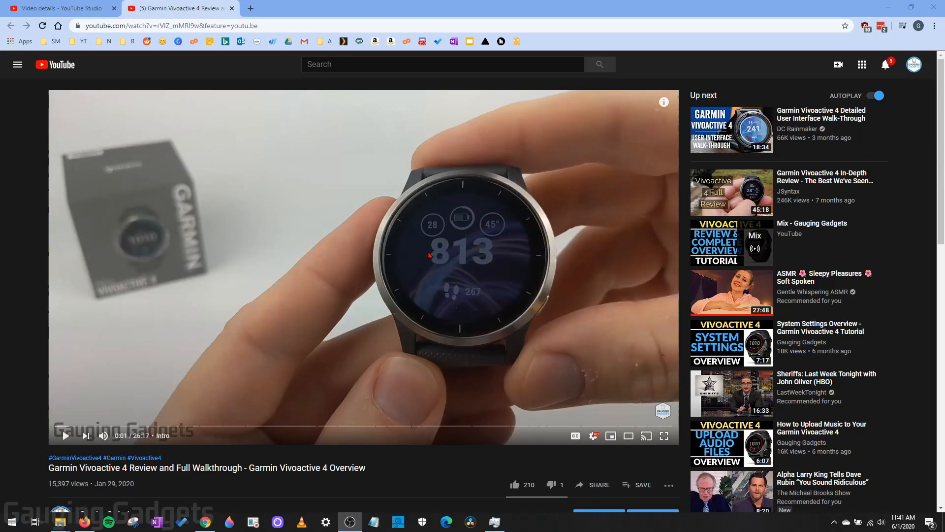
mouse_move(350, 317)
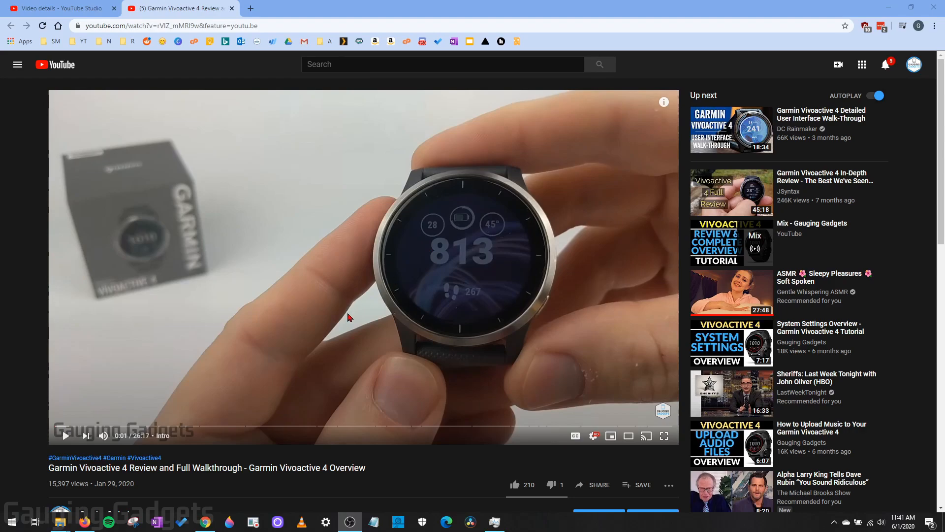
mouse_move(331, 309)
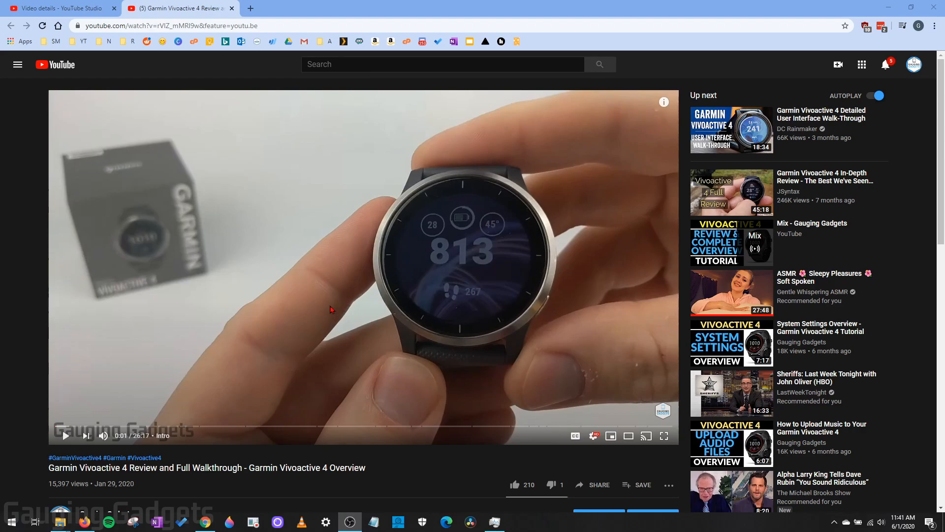
mouse_move(137, 365)
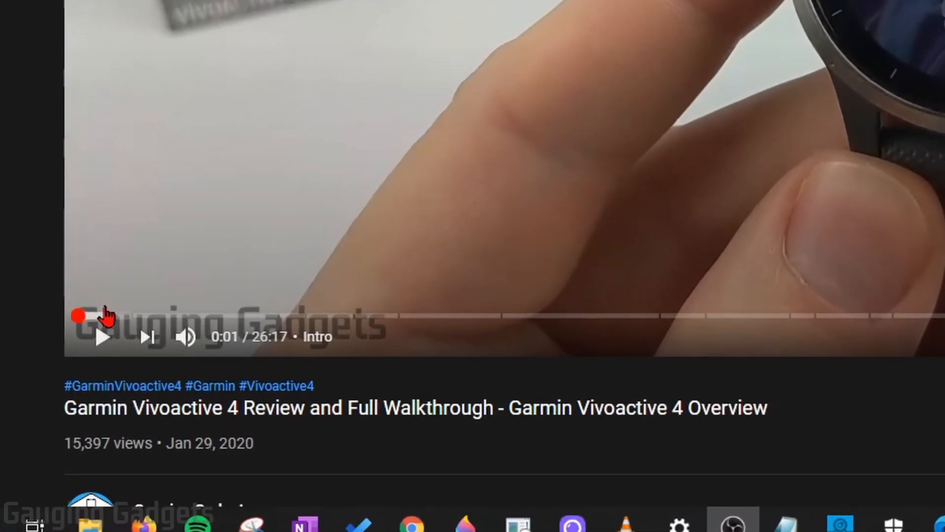
mouse_move(270, 323)
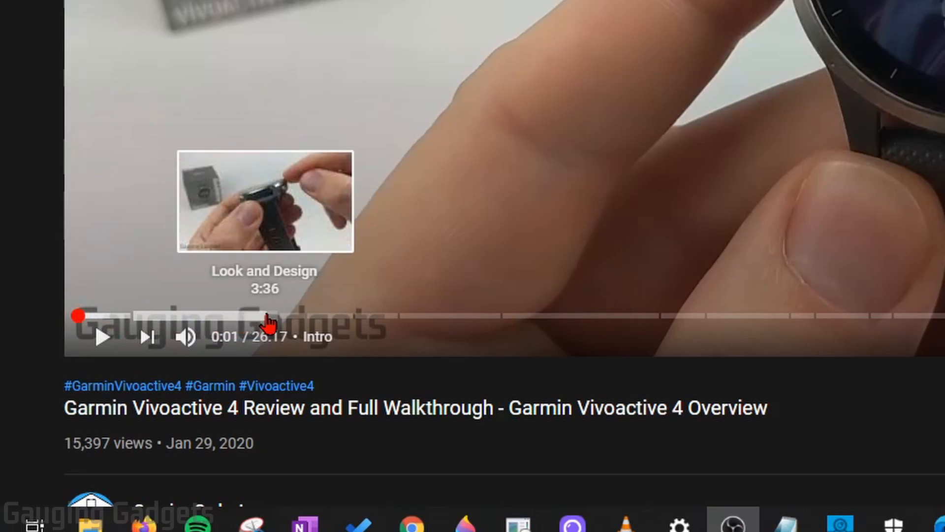
mouse_move(308, 338)
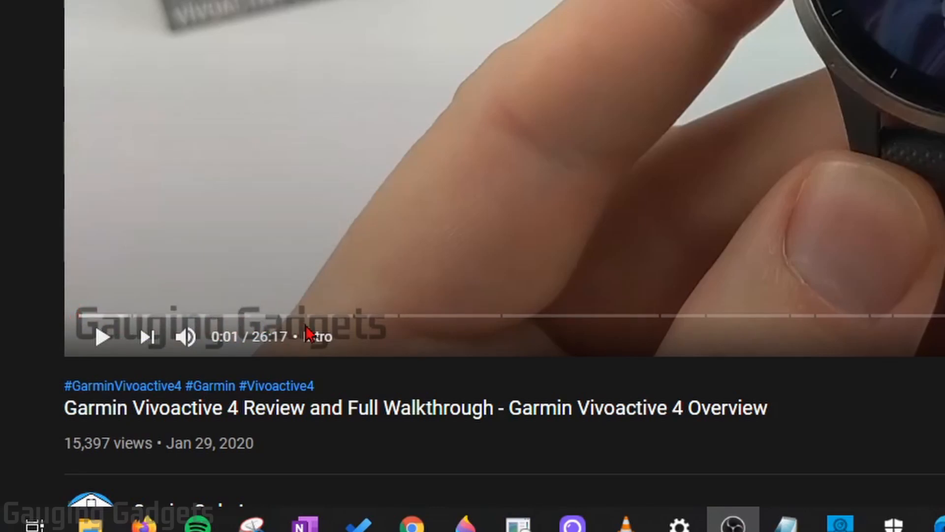
mouse_move(296, 325)
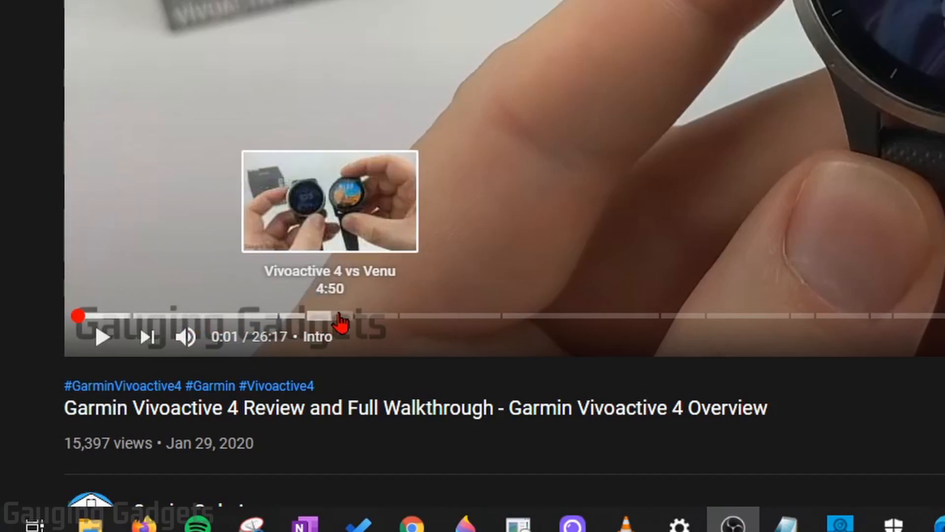
mouse_move(504, 328)
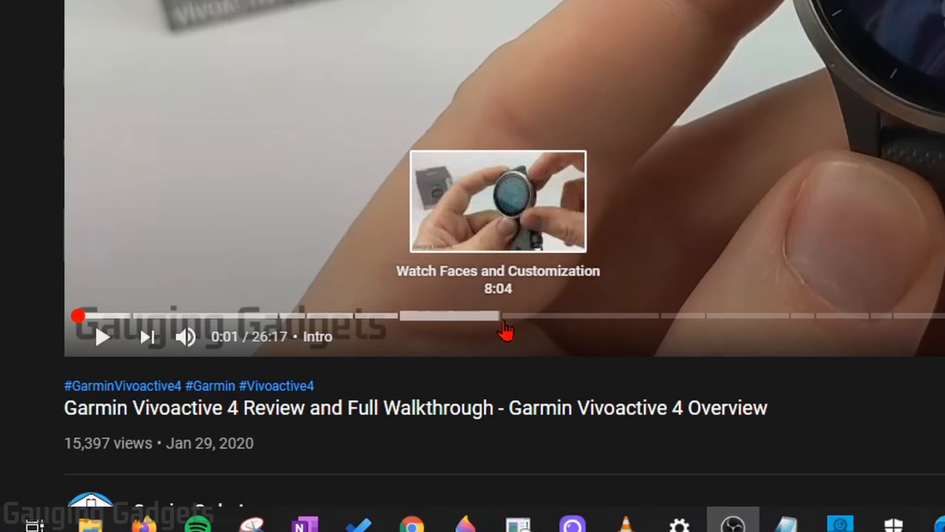
mouse_move(476, 330)
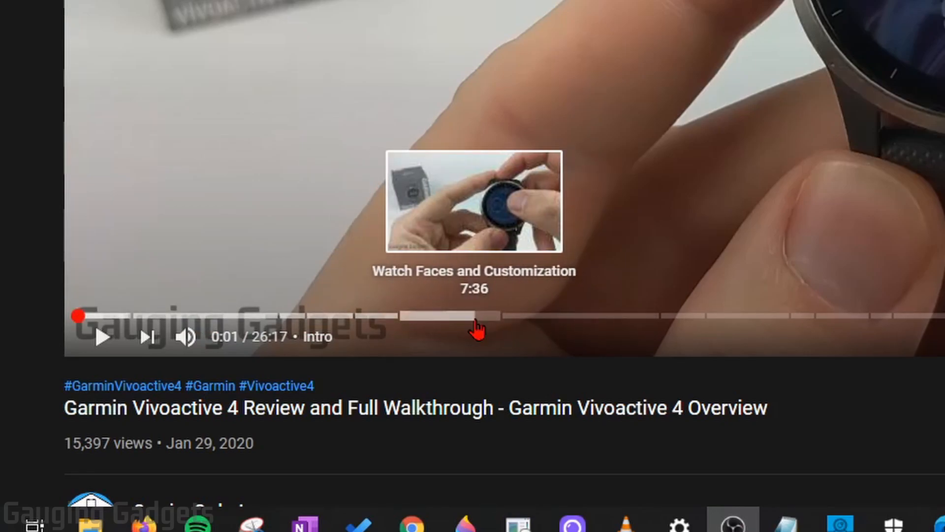
mouse_move(613, 330)
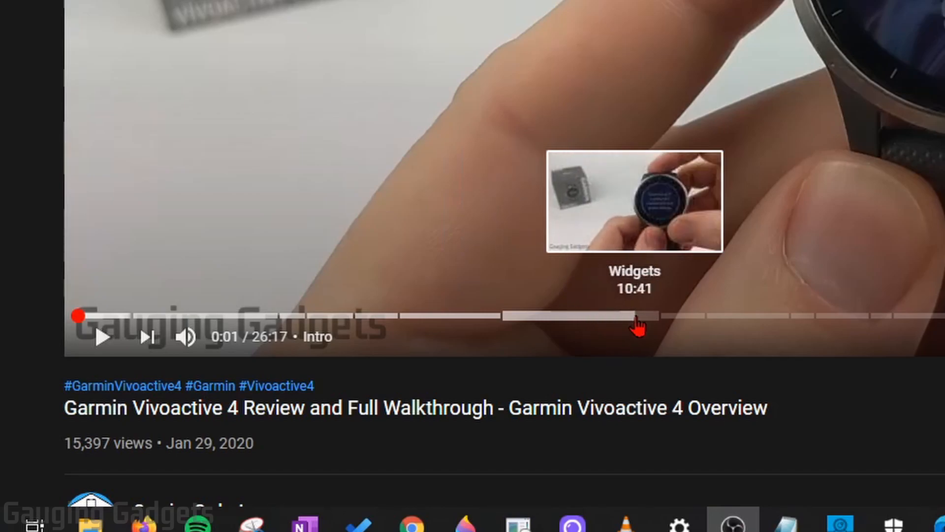
mouse_move(683, 328)
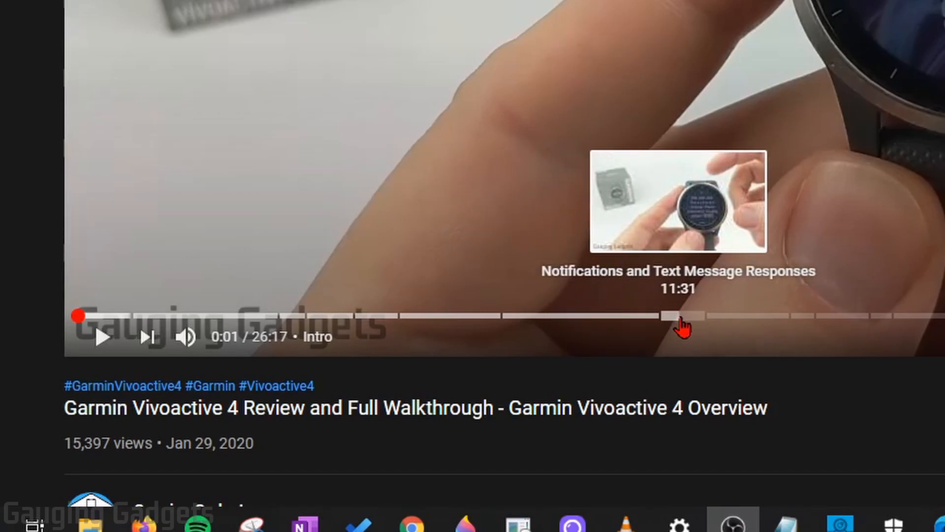
mouse_move(799, 325)
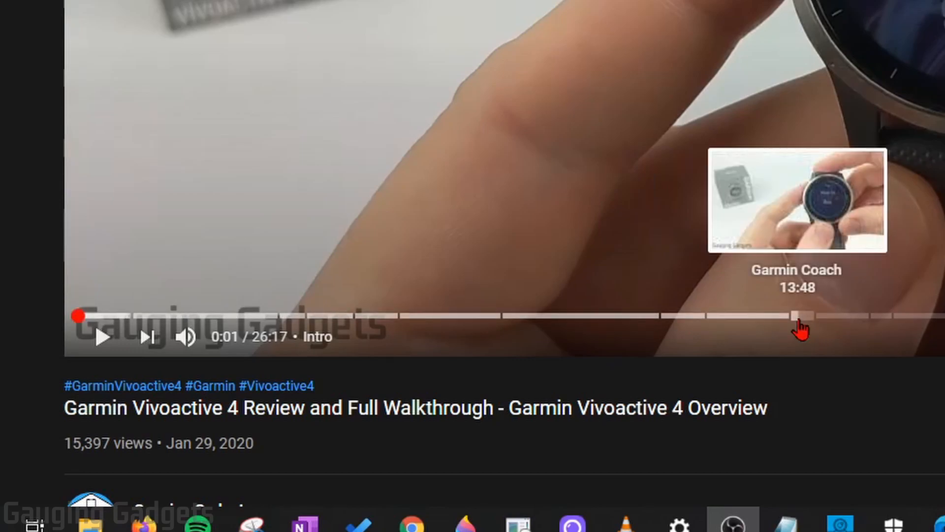
mouse_move(862, 271)
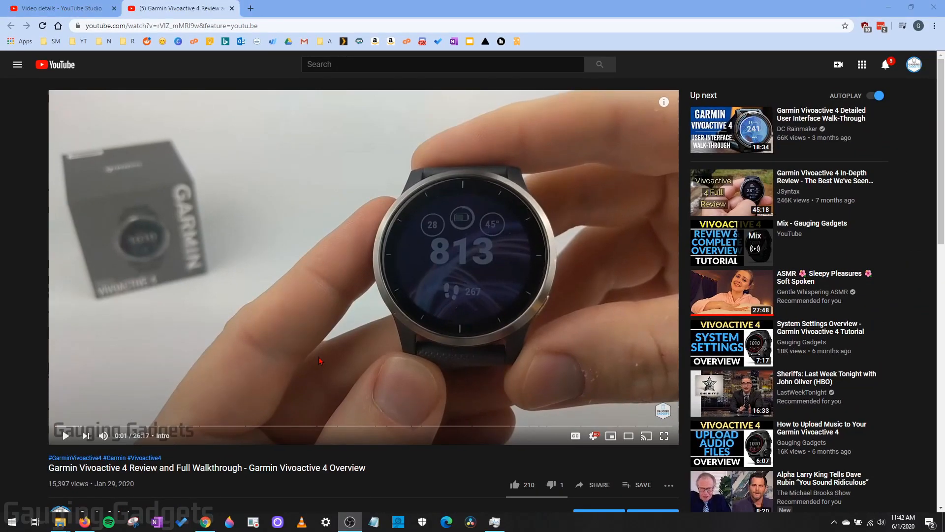
mouse_move(275, 360)
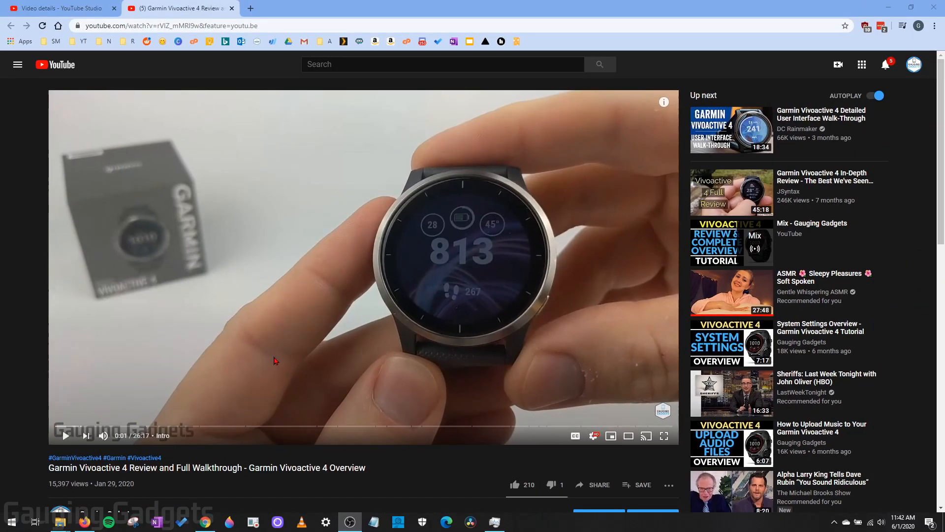
mouse_move(282, 363)
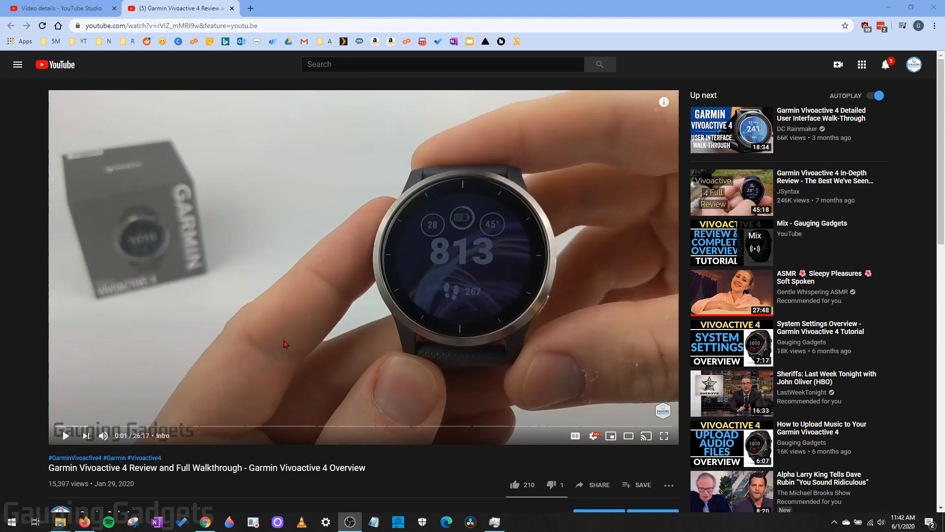
mouse_move(279, 347)
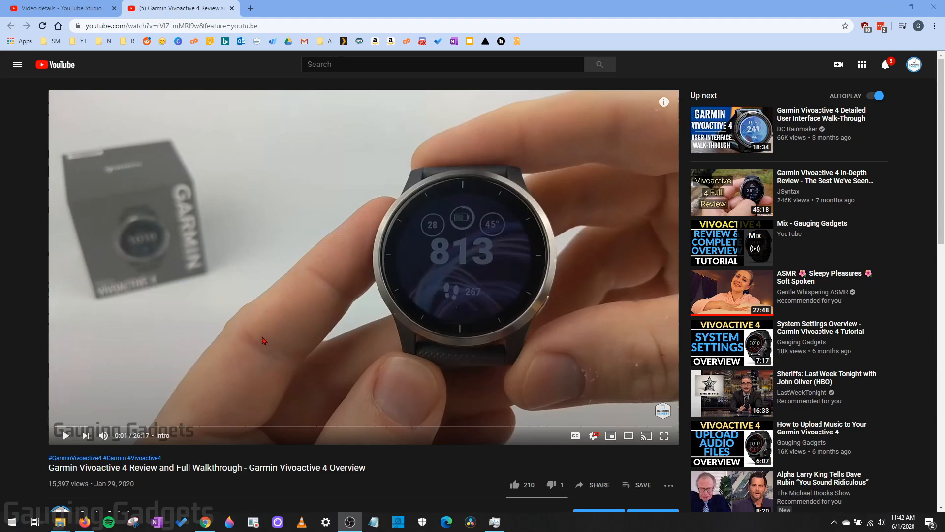
Step: Review the Vivoactive 4 chapter list from 00:00 Intro, then switch to the Fenix 6 review
scroll(down, 3)
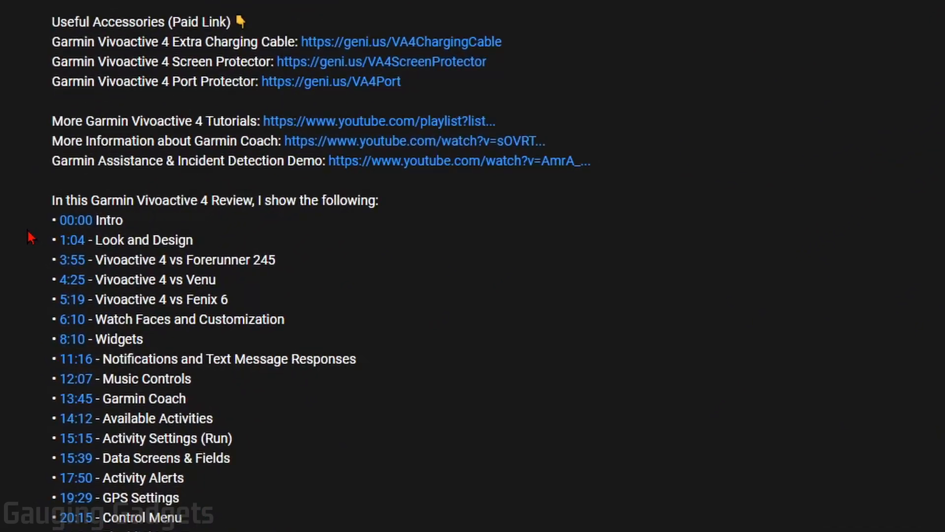
scroll(down, 3)
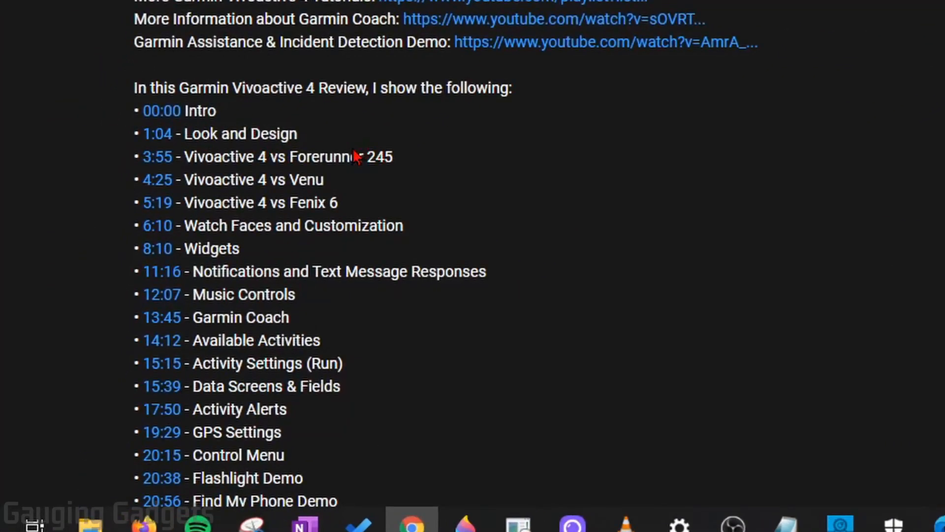
mouse_move(364, 136)
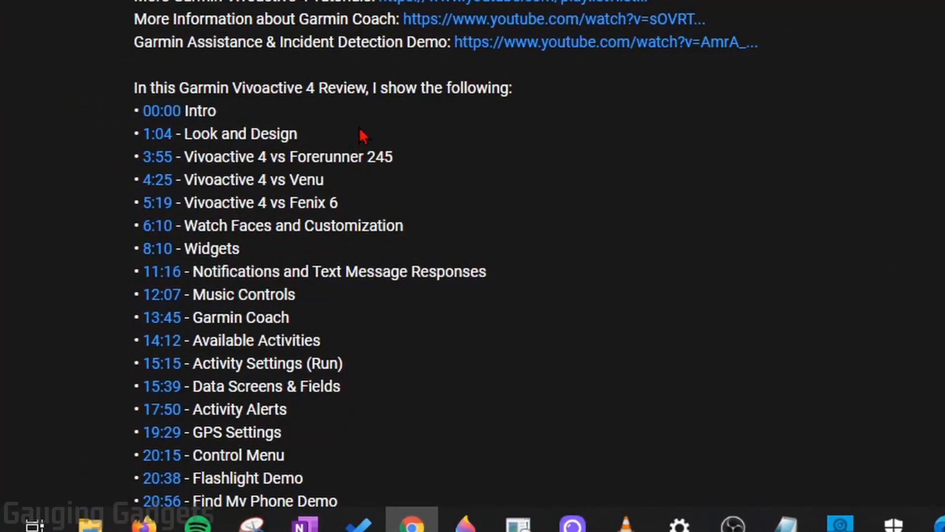
mouse_move(183, 127)
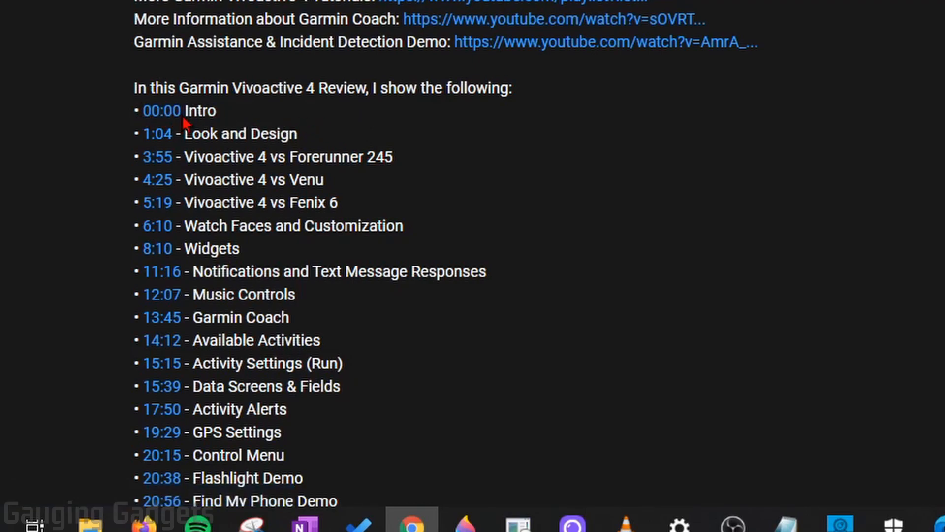
mouse_move(177, 115)
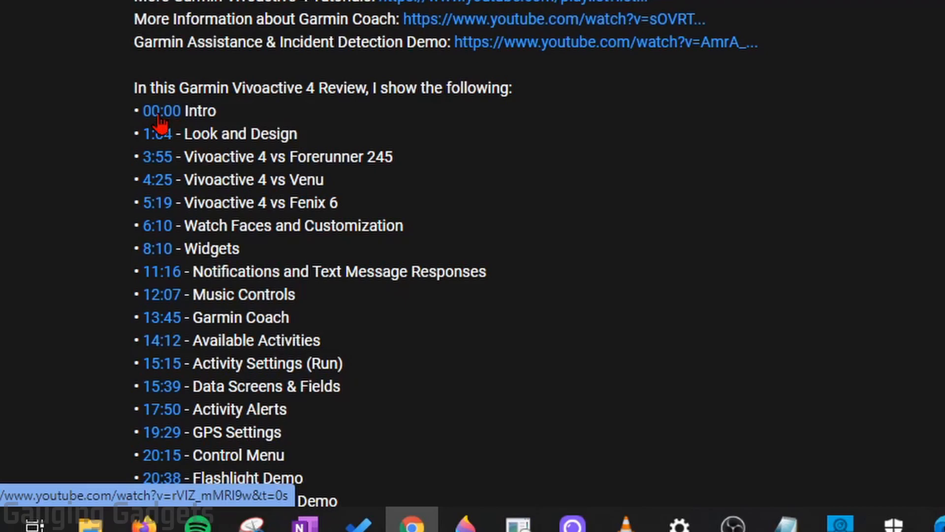
click(162, 110)
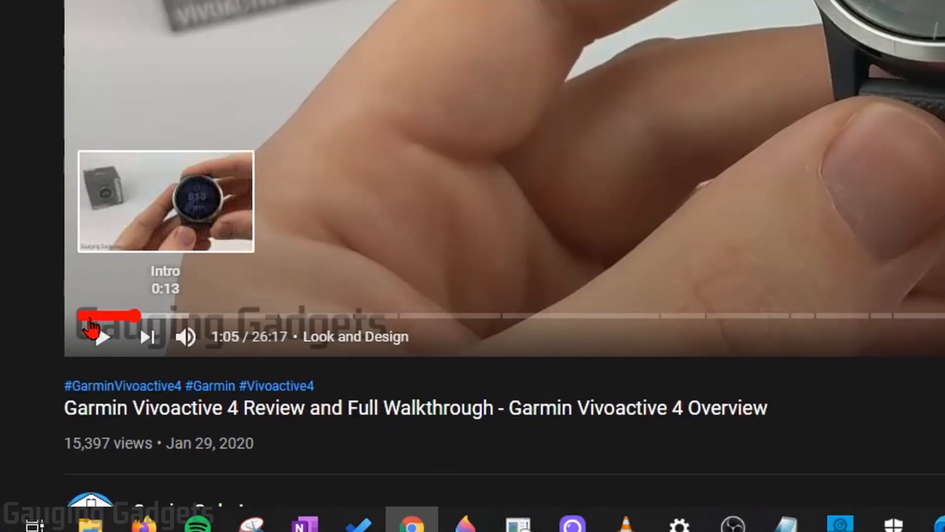
scroll(down, 3)
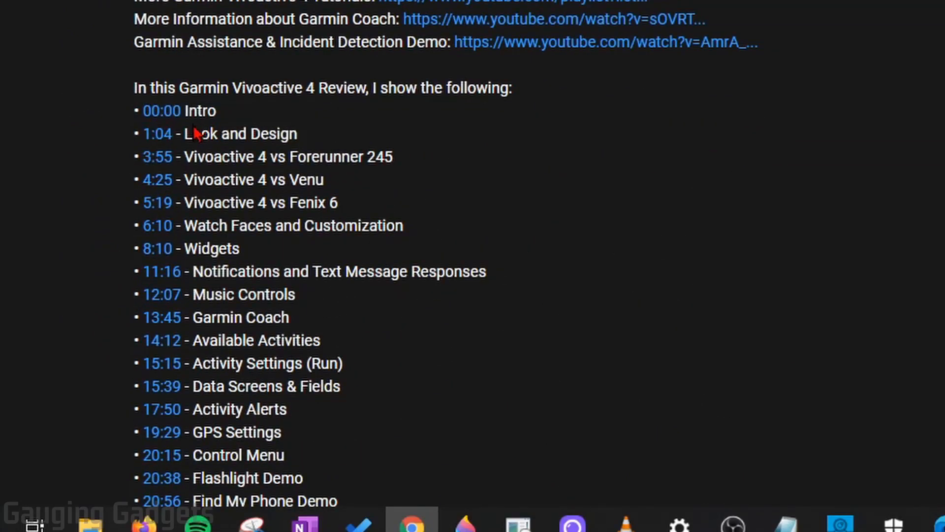
click(414, 8)
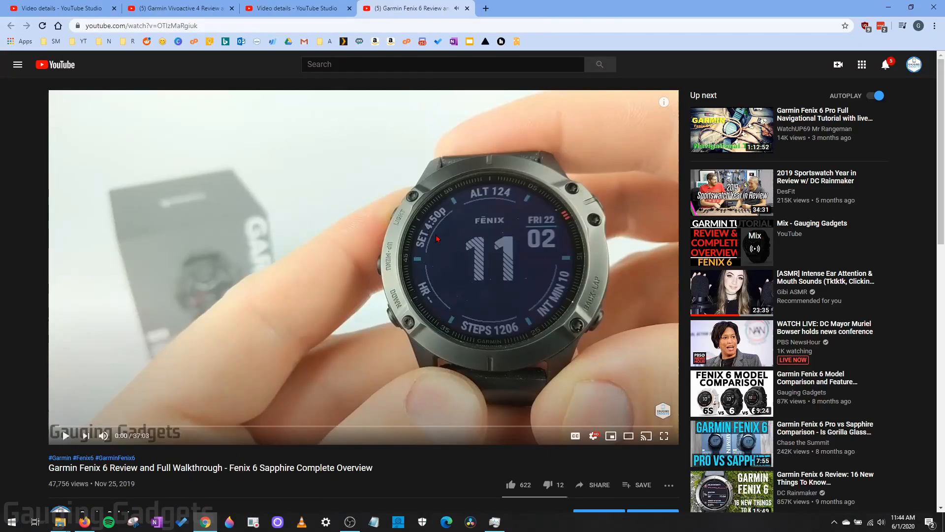
Step: Open the Garmin Fenix 6 review's details editor via EDIT VIDEO
scroll(down, 3)
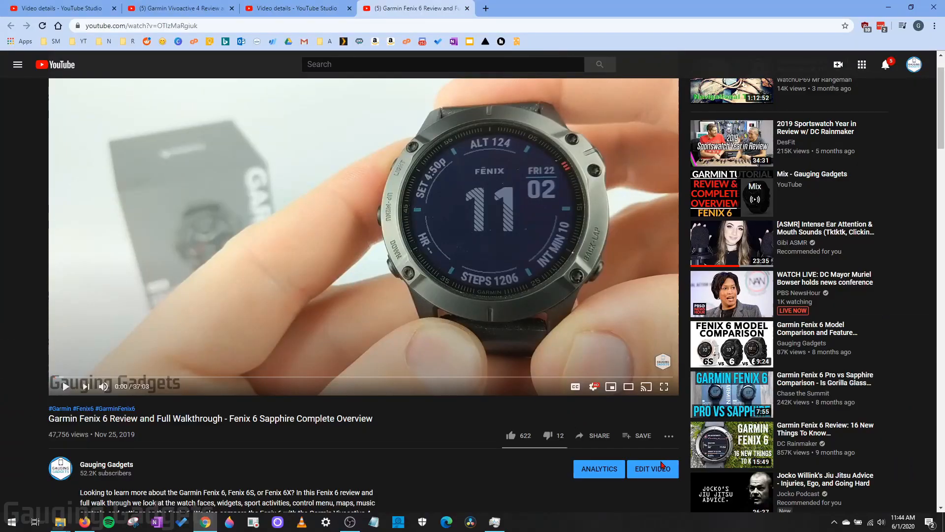
click(653, 468)
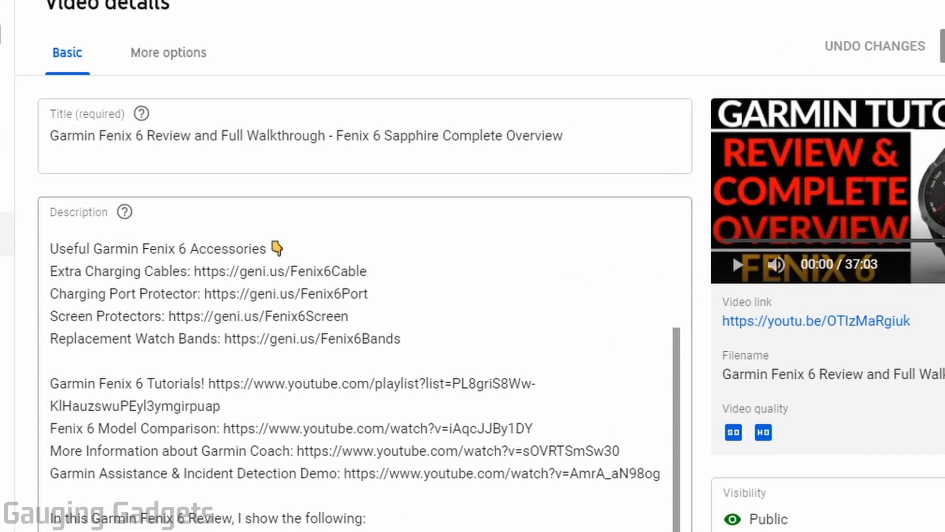
Step: Type '00:00 - Intro' on the line above 1:00 Look and Design in the description
click(417, 515)
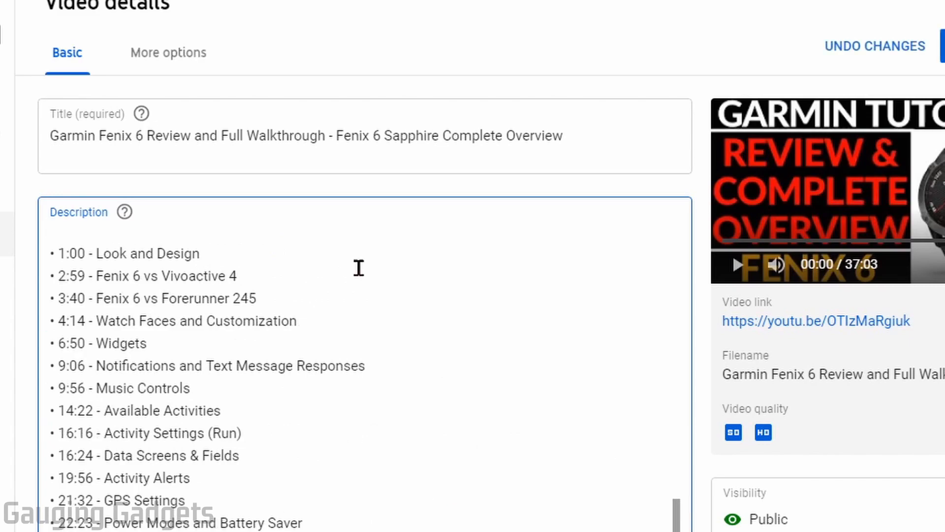
text(00:)
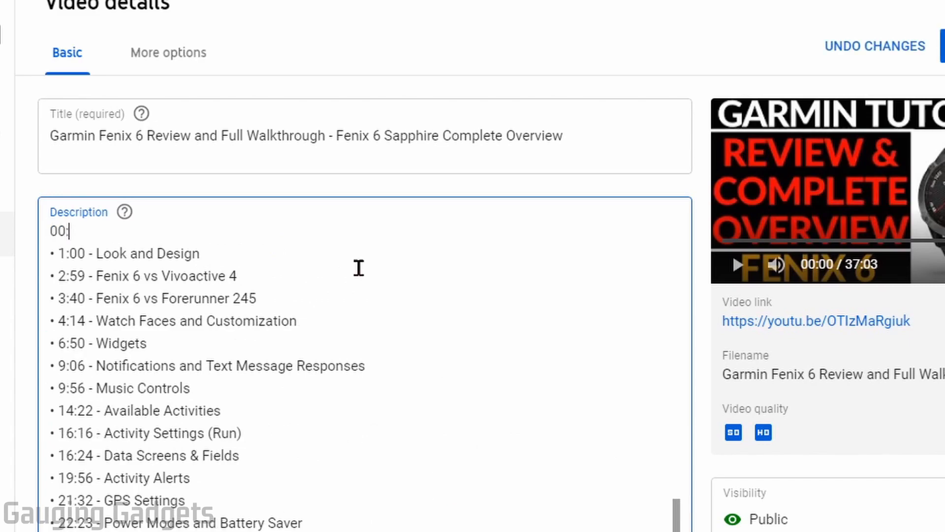
text(00)
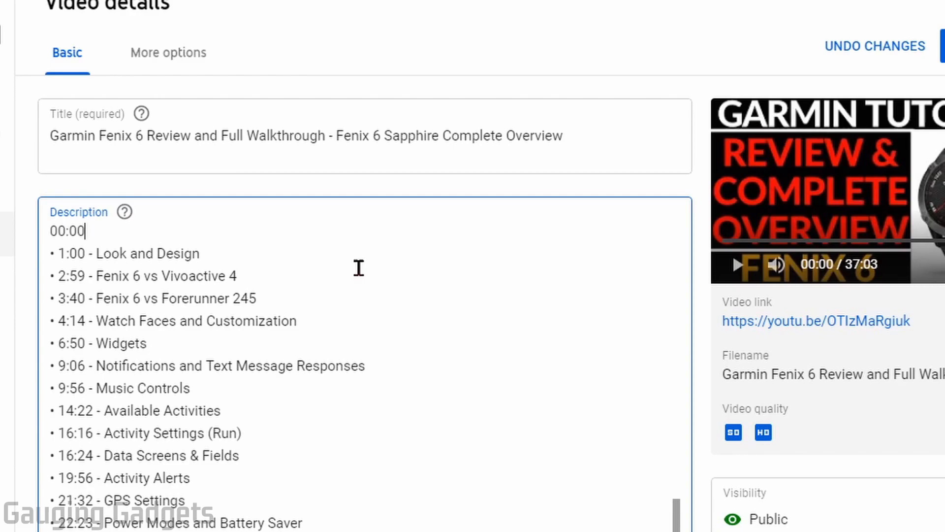
text(- Intro)
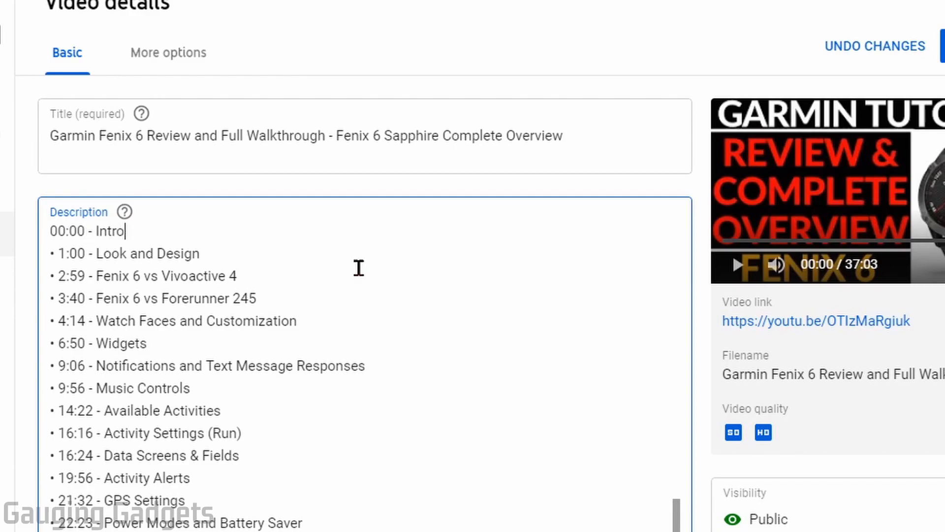